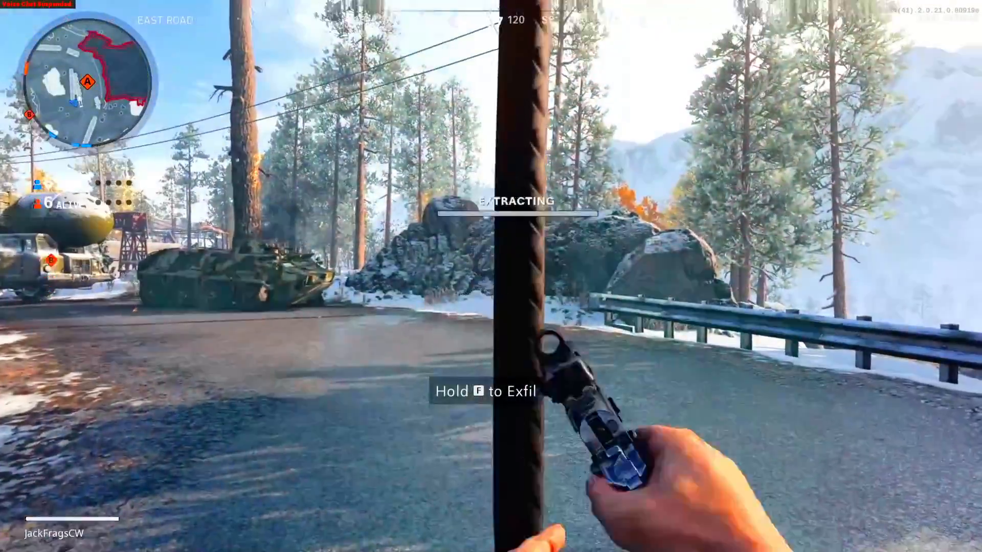
mouse_move(491, 276)
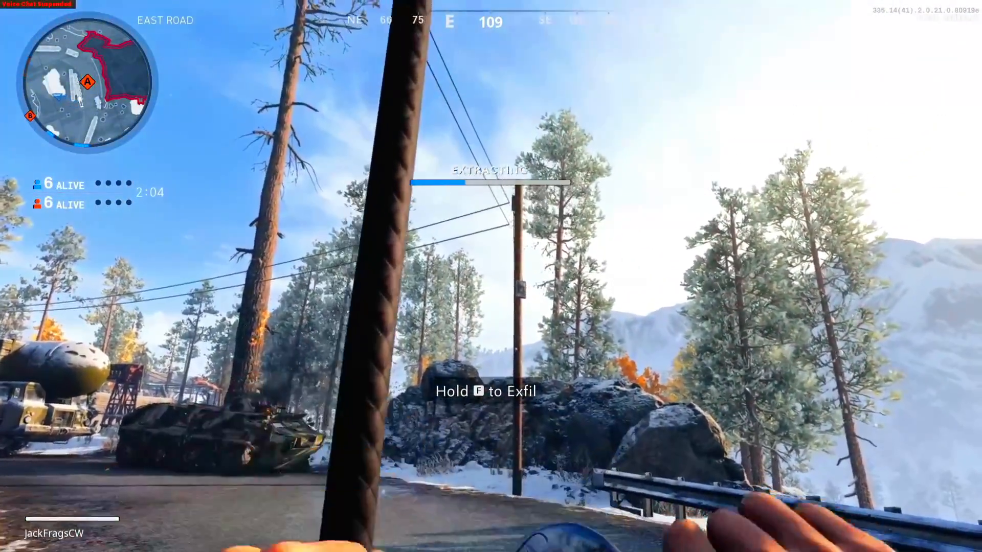
mouse_move(491, 276)
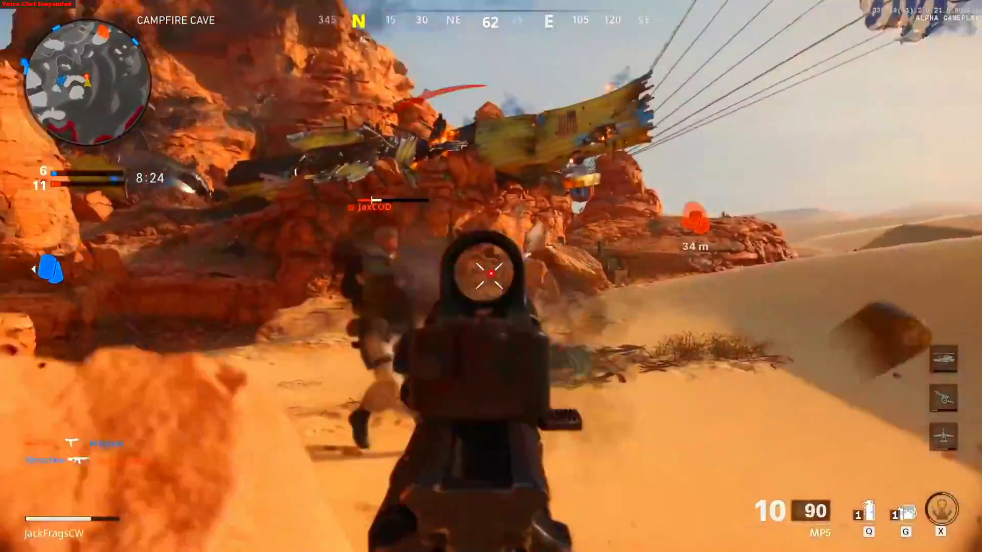
Show wtfast.com in Edge and scroll through its feature sections to the free trial.
click(491, 274)
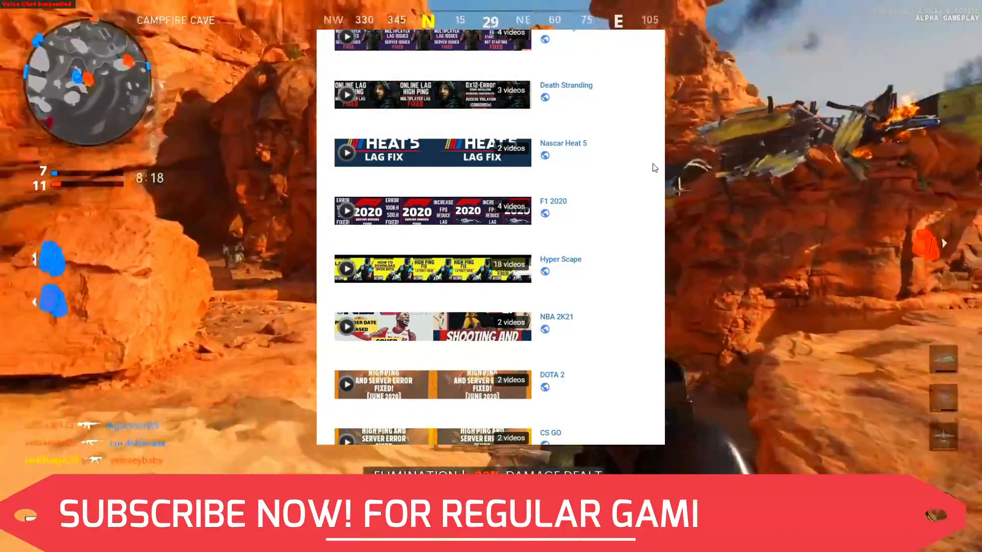
scroll(down, 3)
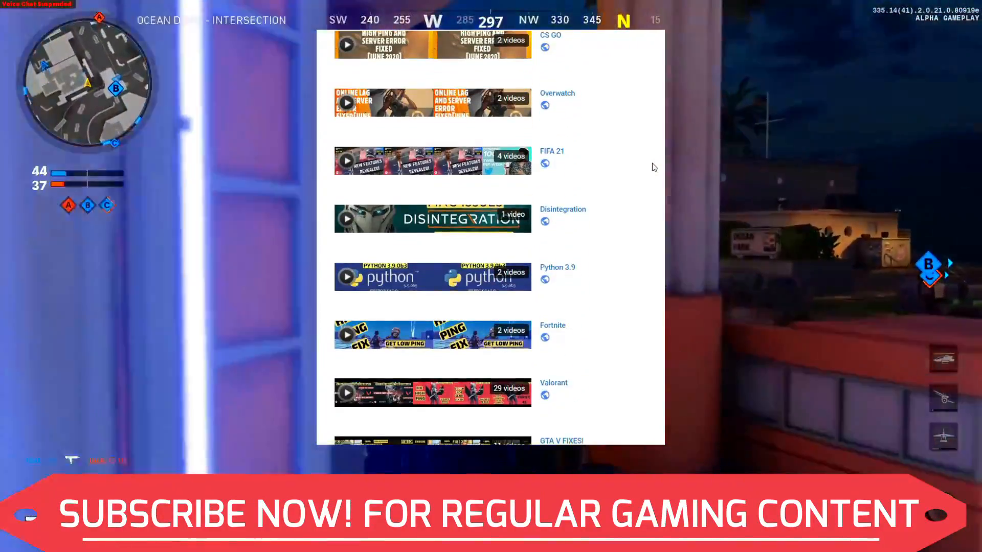
scroll(down, 3)
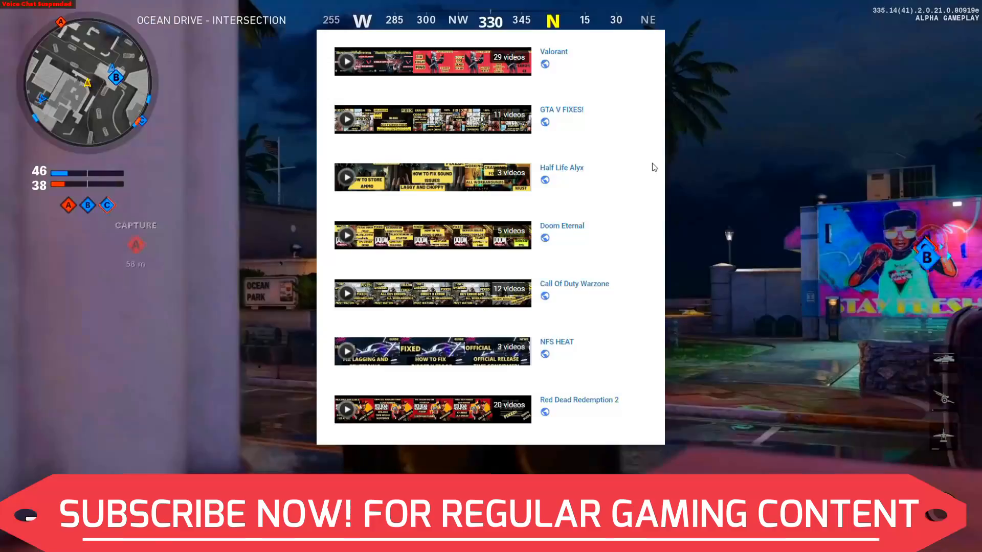
scroll(down, 3)
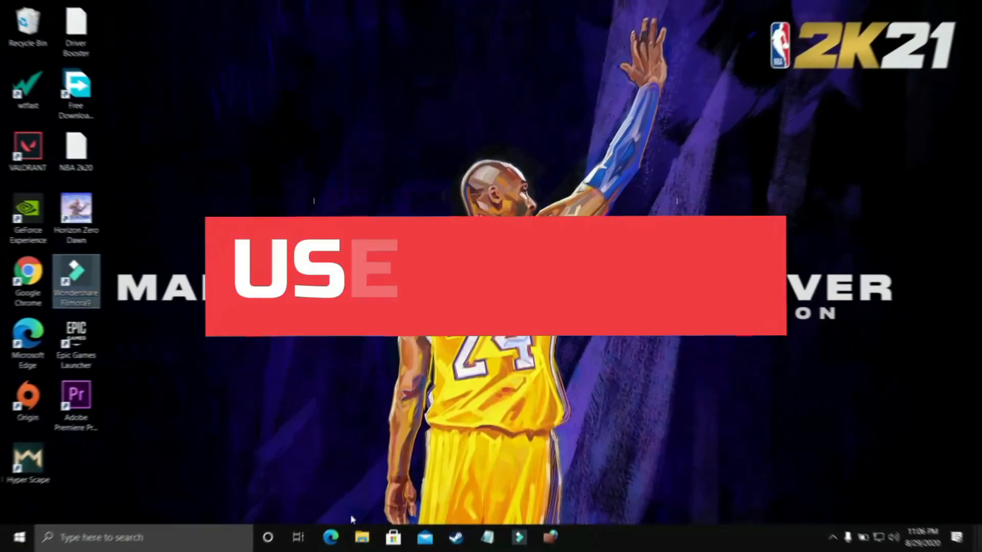
click(354, 11)
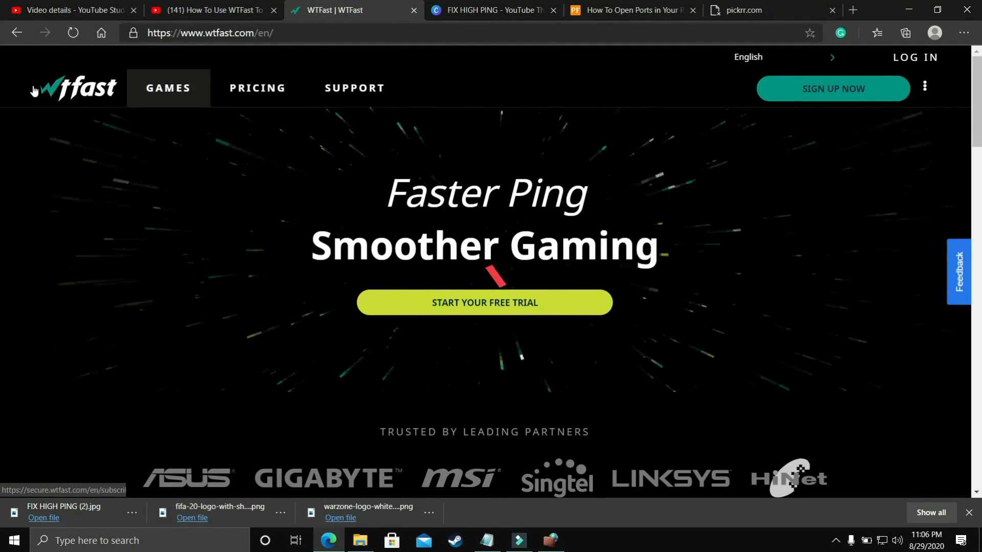
scroll(down, 3)
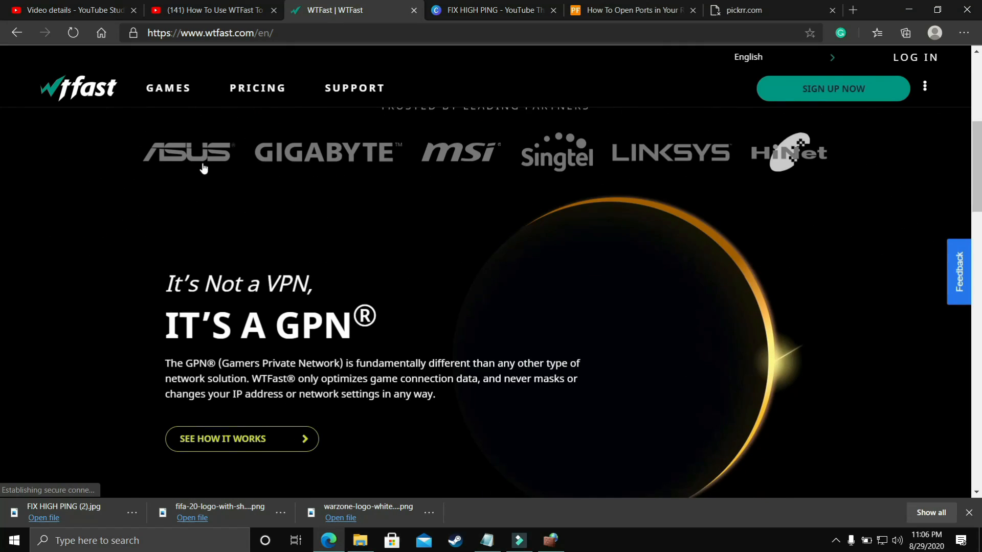
scroll(down, 3)
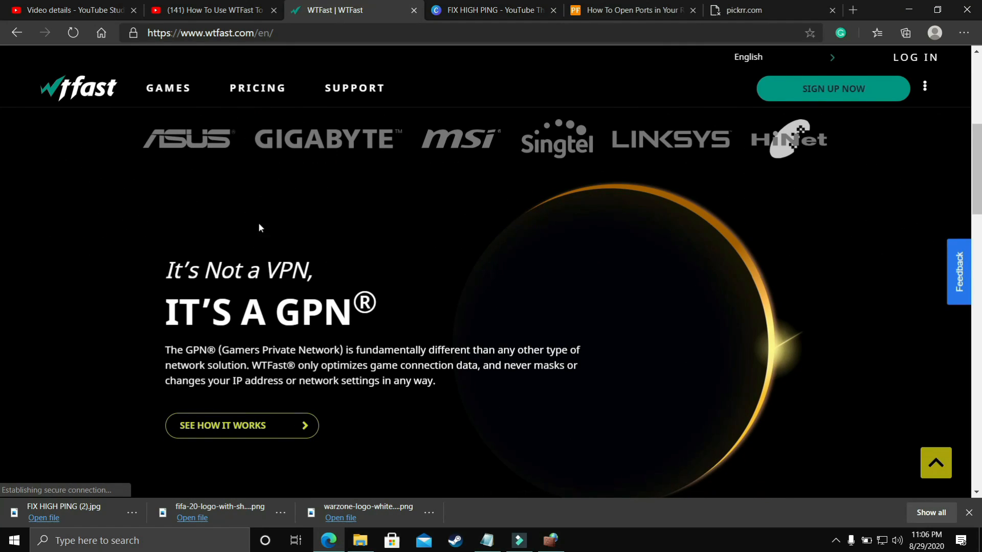
scroll(down, 3)
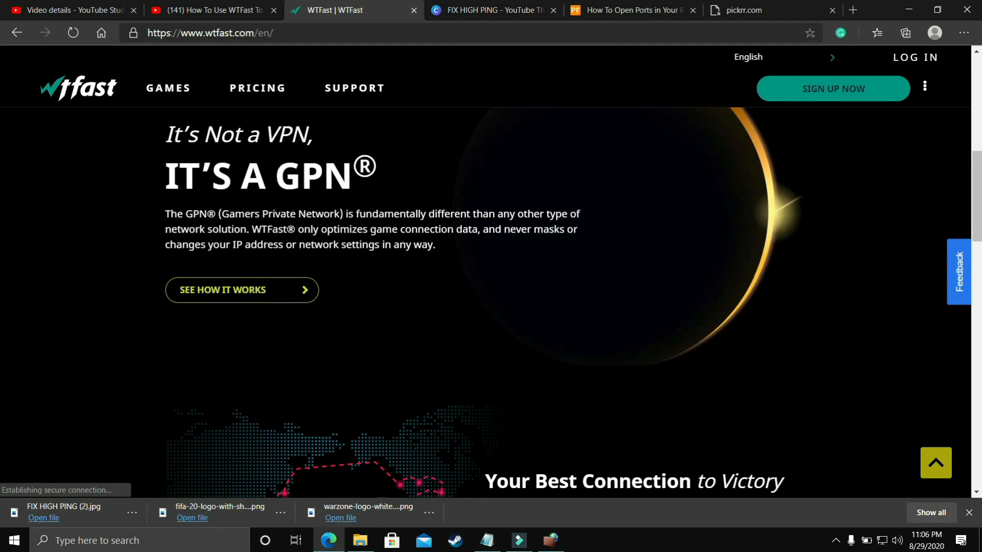
scroll(down, 3)
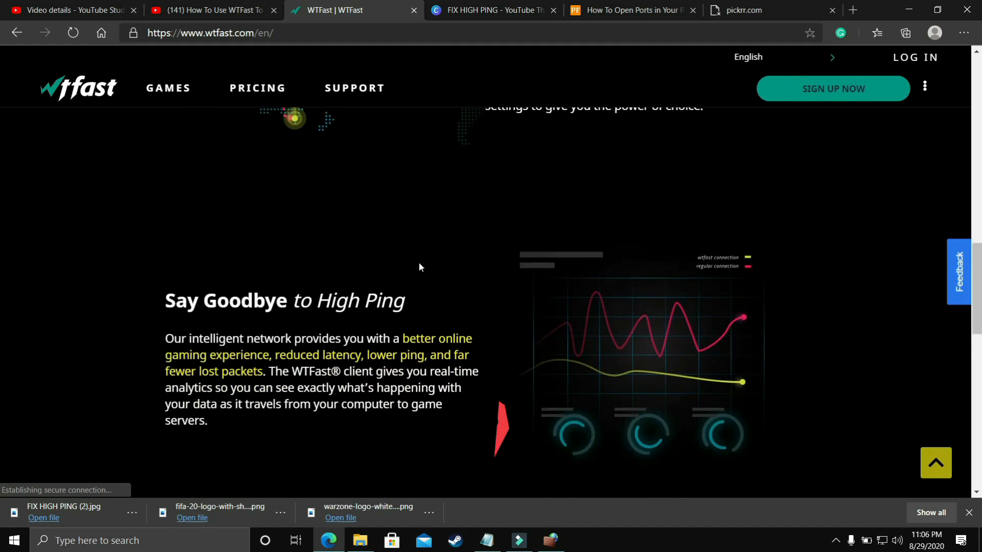
scroll(down, 3)
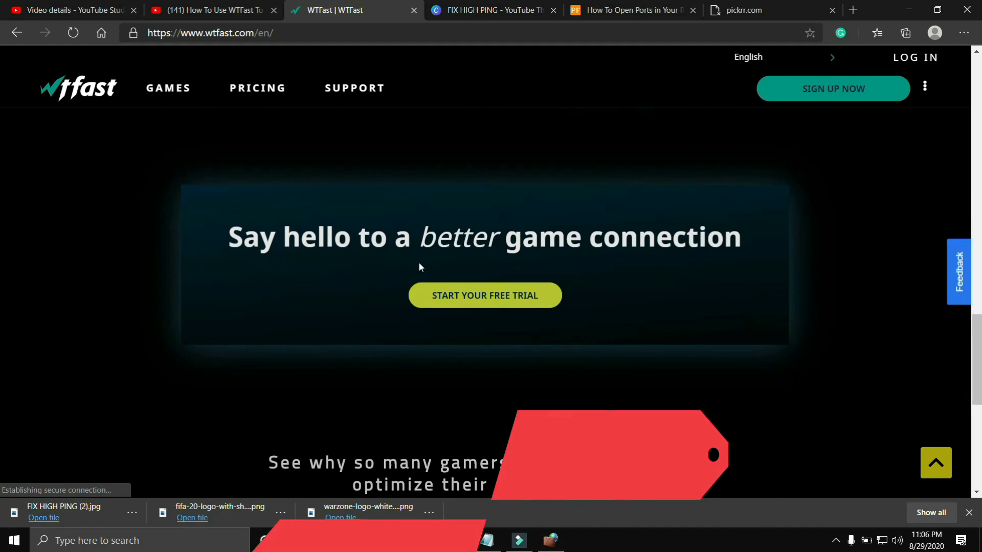
click(209, 11)
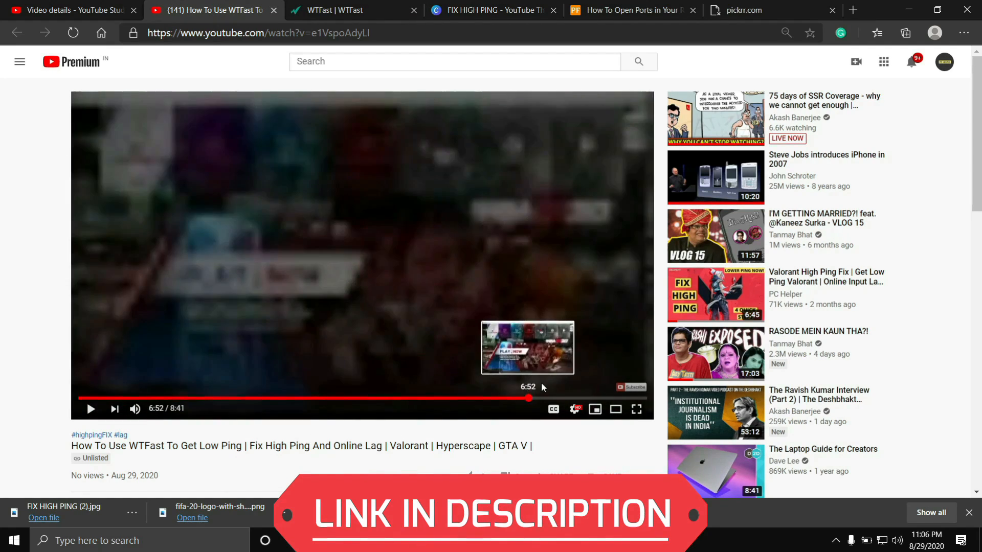
Skip the WTFast low-ping tutorial ahead to about 6:52.
click(399, 398)
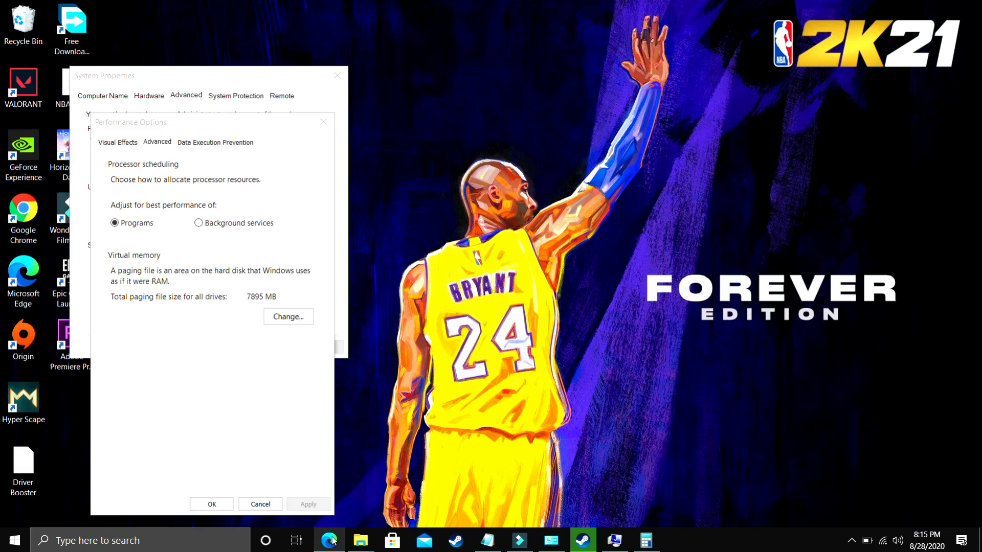
Pause the Clean Boot Windows 10 tutorial and scroll down its page.
click(329, 540)
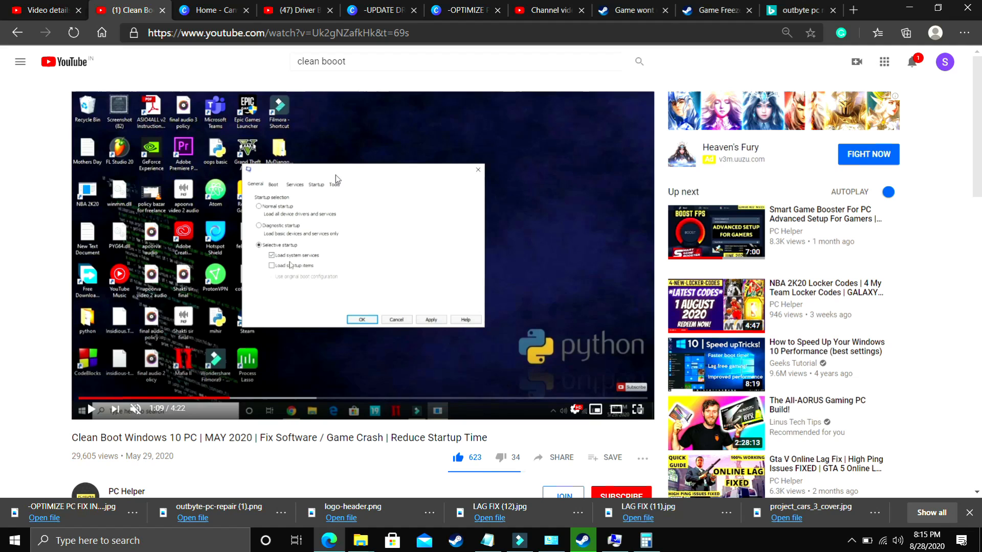
mouse_move(379, 203)
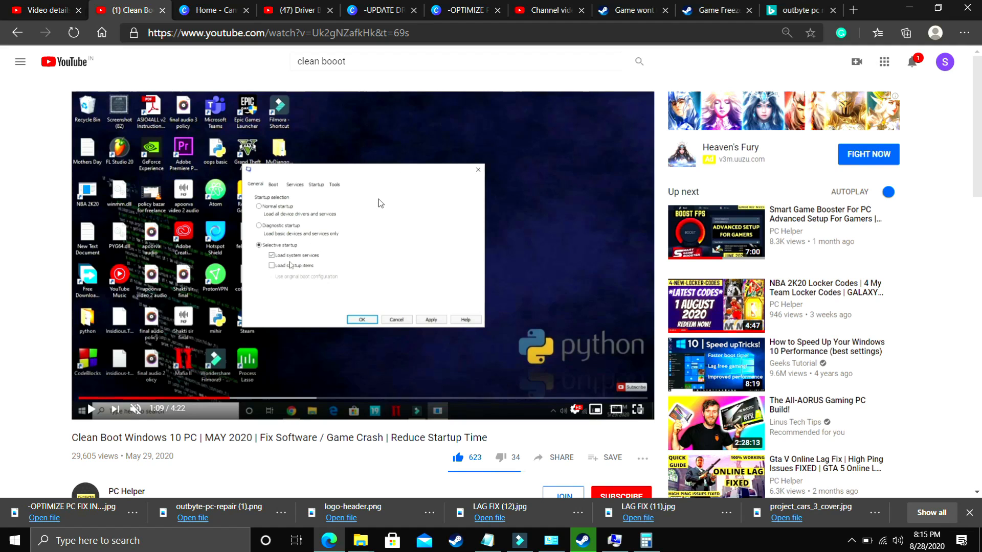
mouse_move(385, 262)
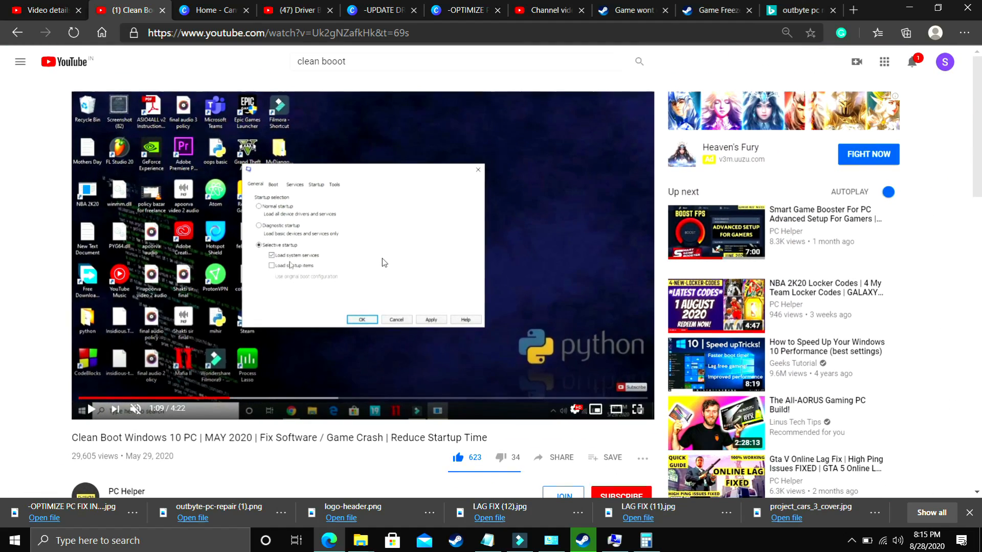
mouse_move(322, 398)
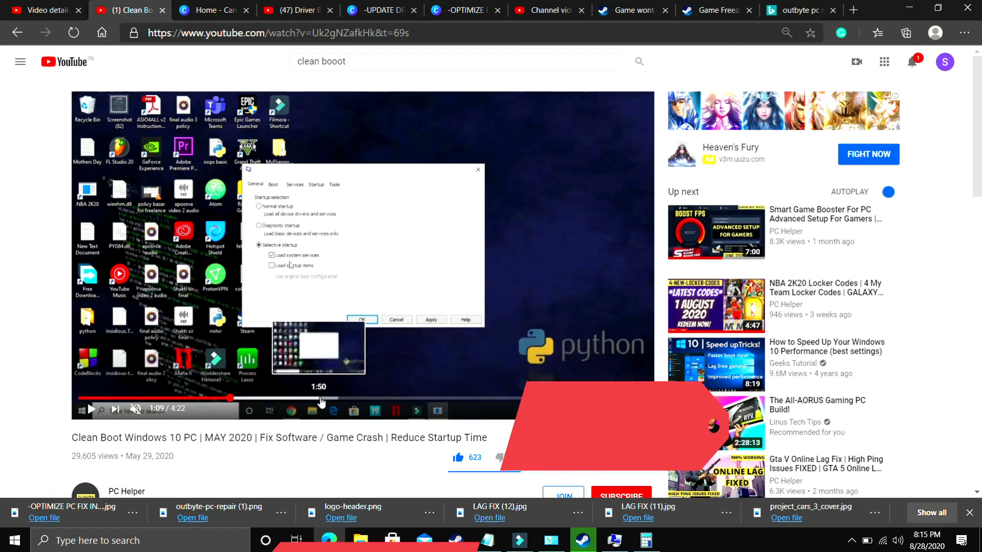
mouse_move(178, 398)
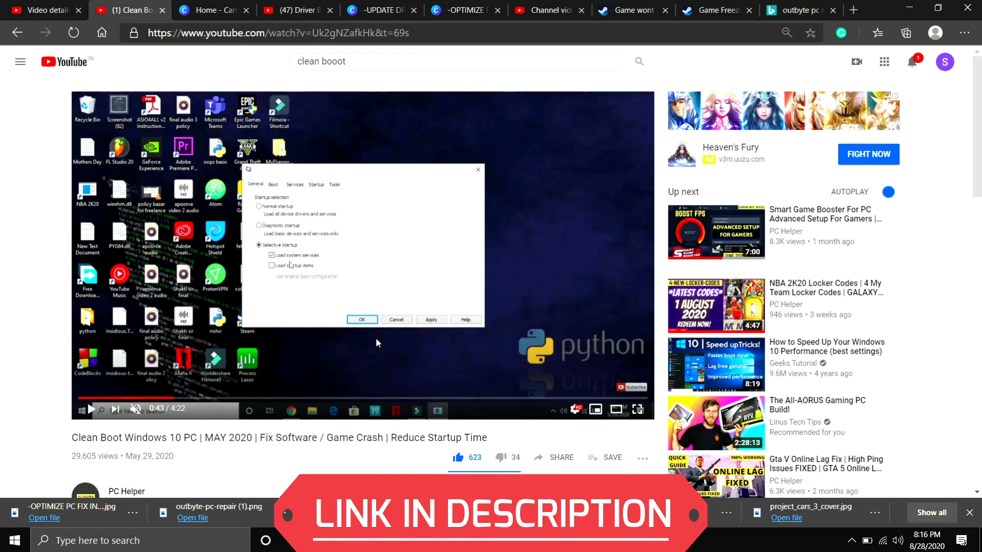
scroll(down, 3)
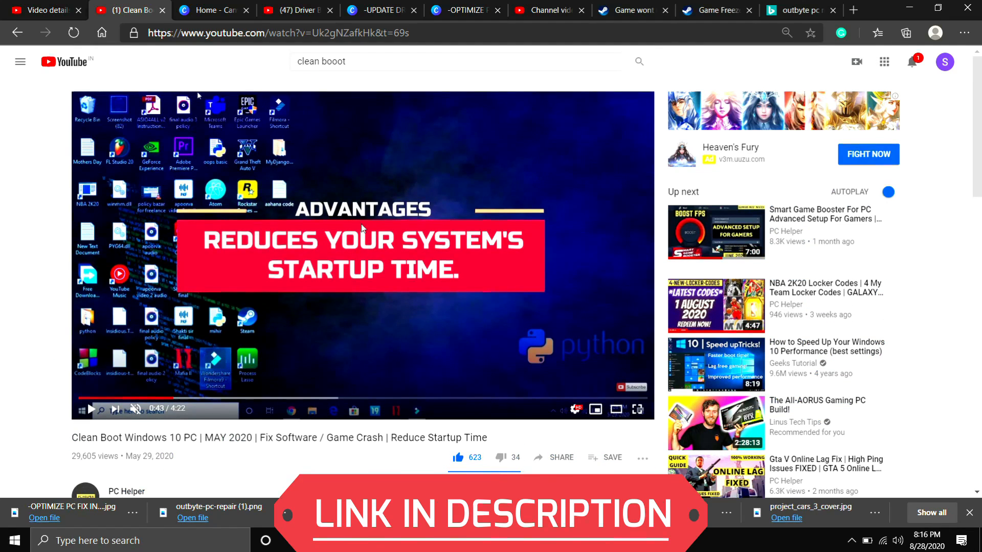
mouse_move(175, 400)
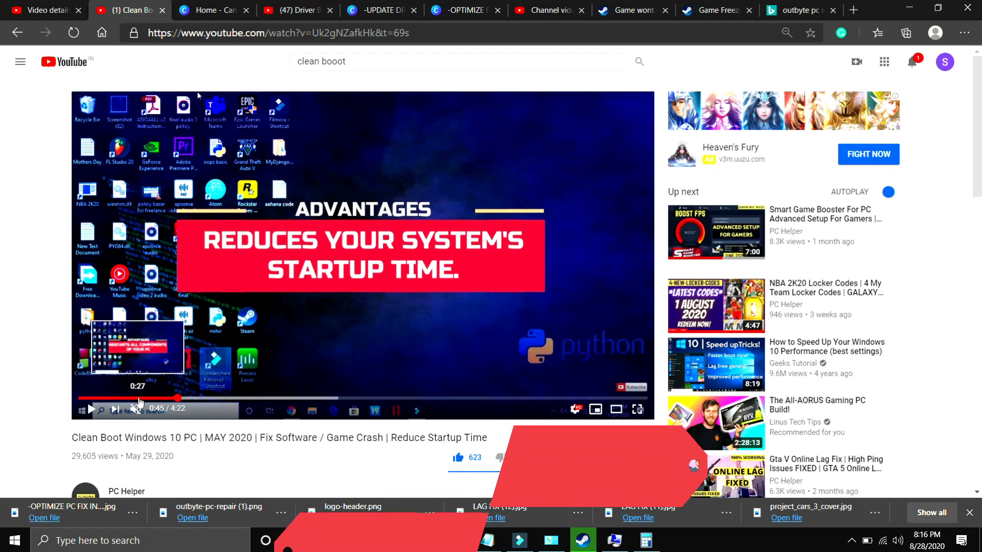
mouse_move(292, 399)
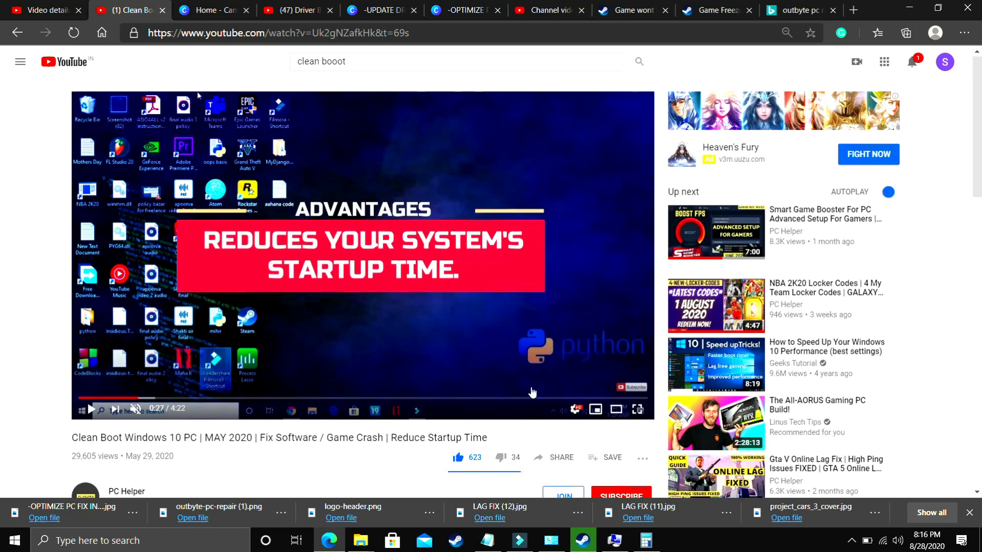
scroll(down, 3)
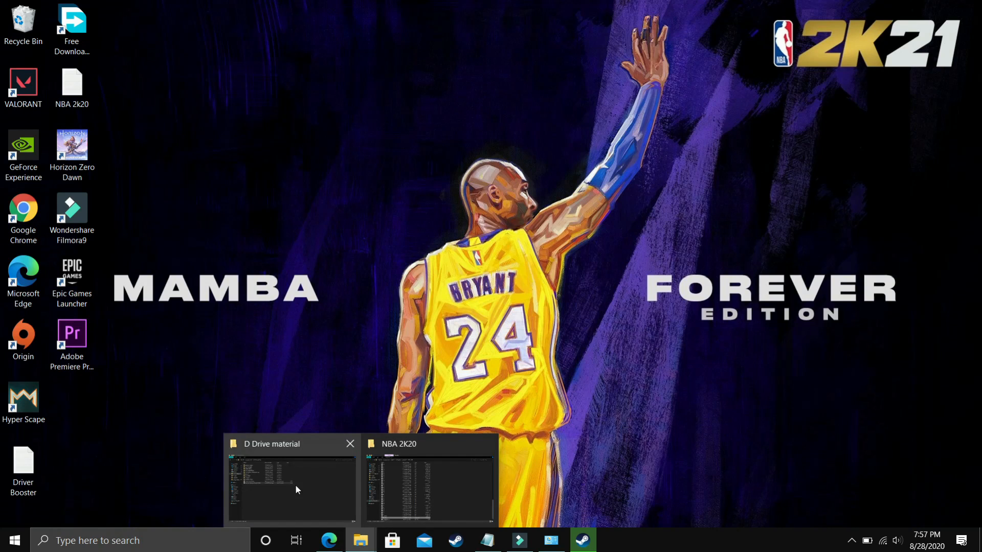
Go from This PC Properties through Advanced system settings and Performance Options to Virtual Memory.
click(290, 489)
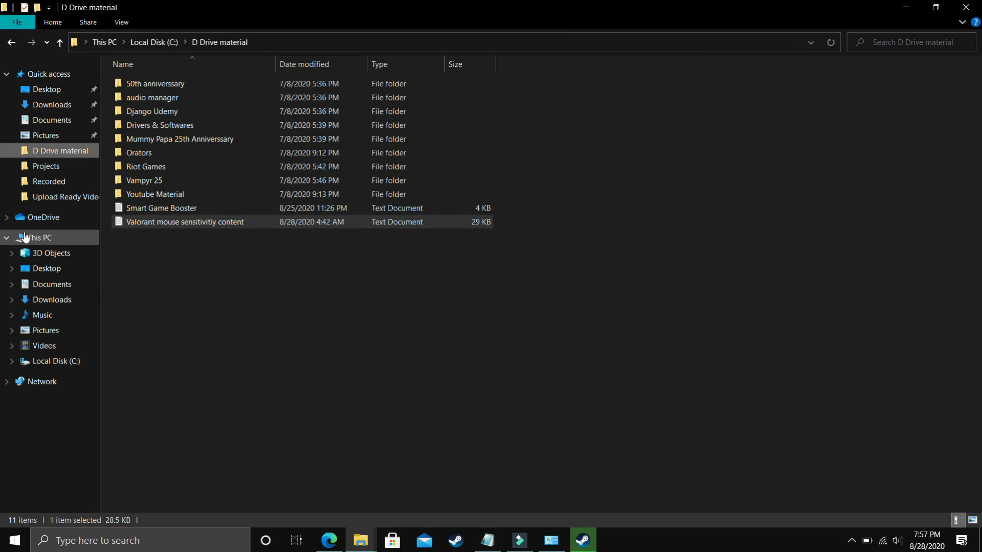
right_click(38, 238)
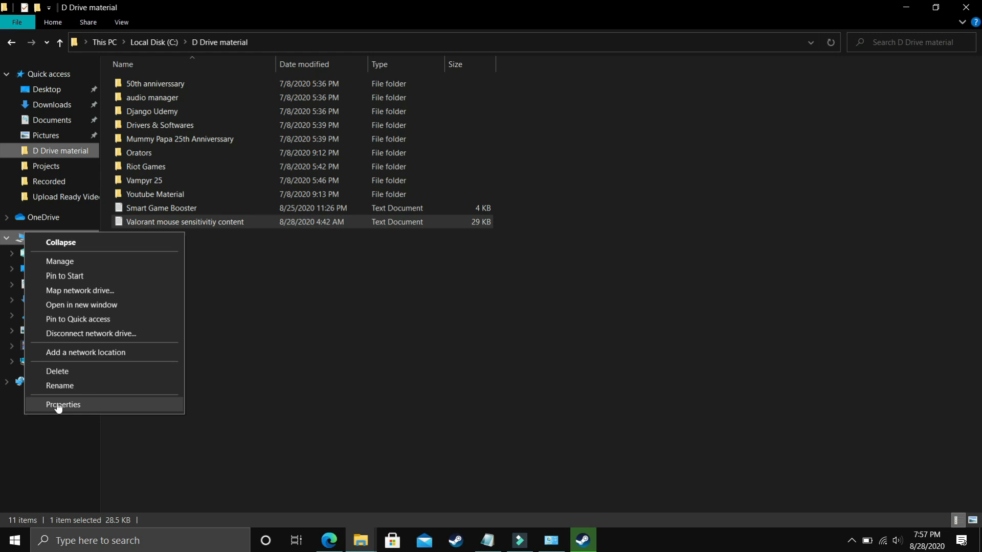
click(63, 405)
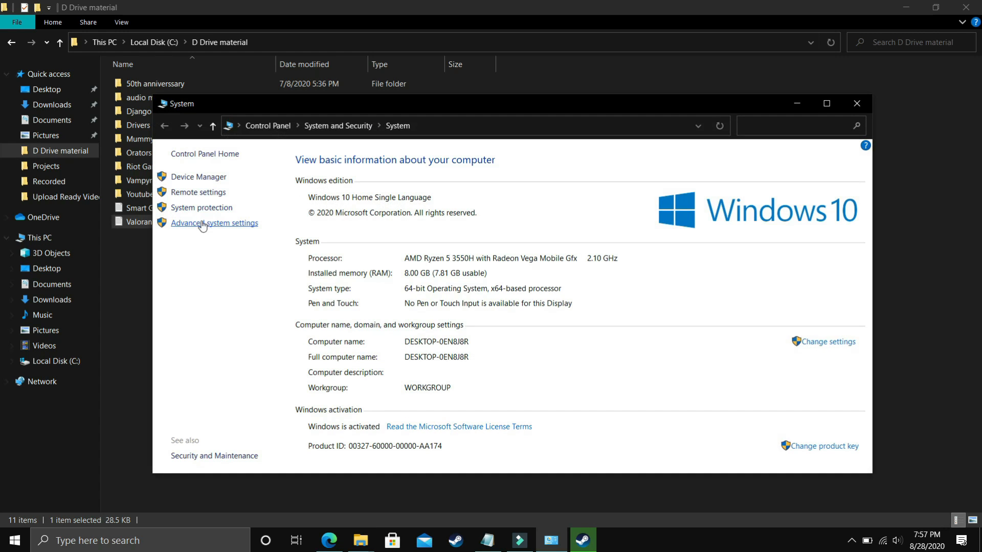
click(214, 223)
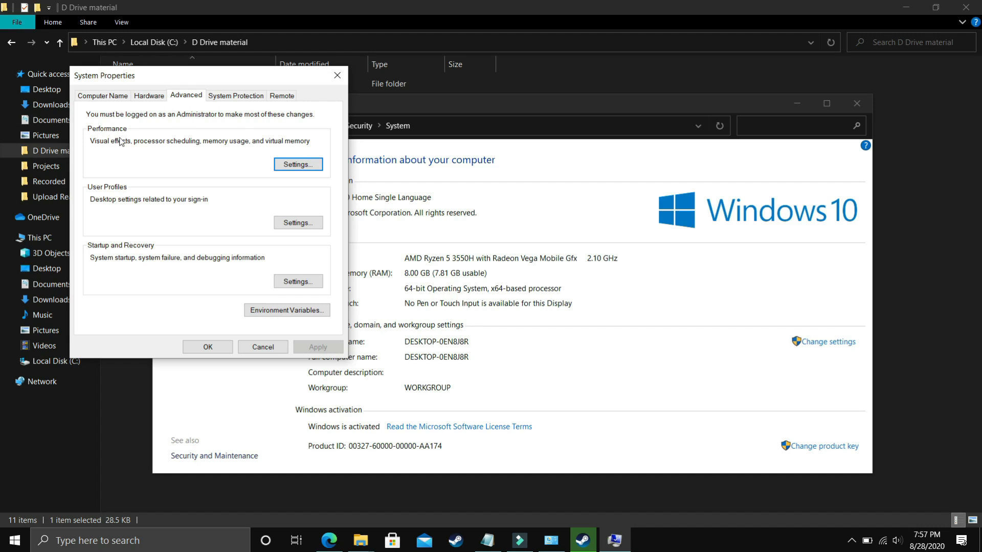
click(298, 164)
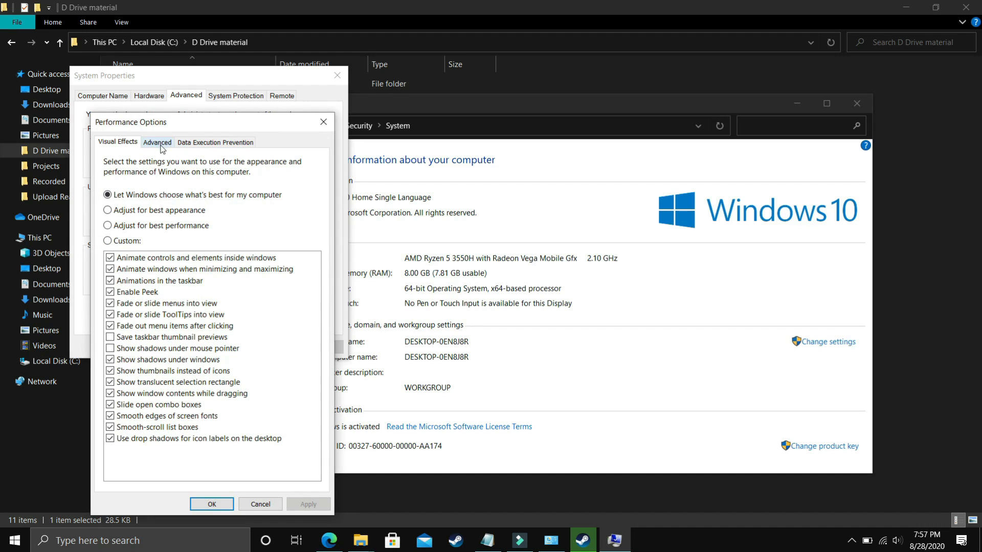
click(157, 142)
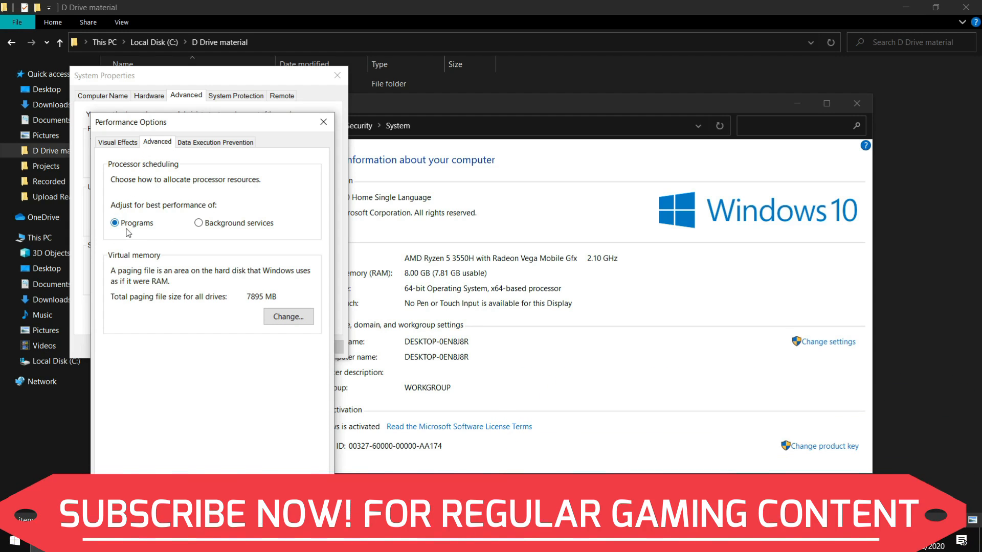
click(288, 316)
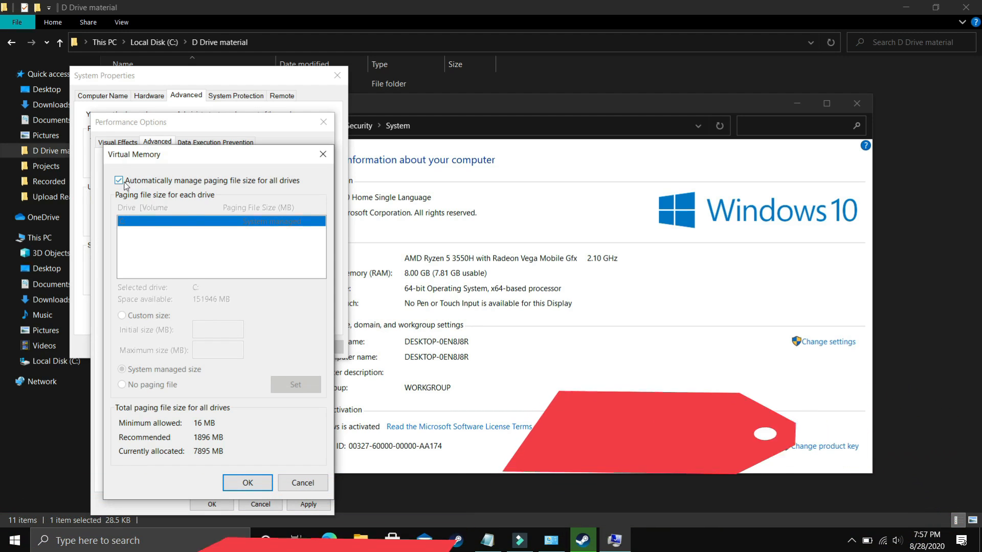
Turn off automatic paging file management and give C: a custom 1896 MB initial size.
click(118, 180)
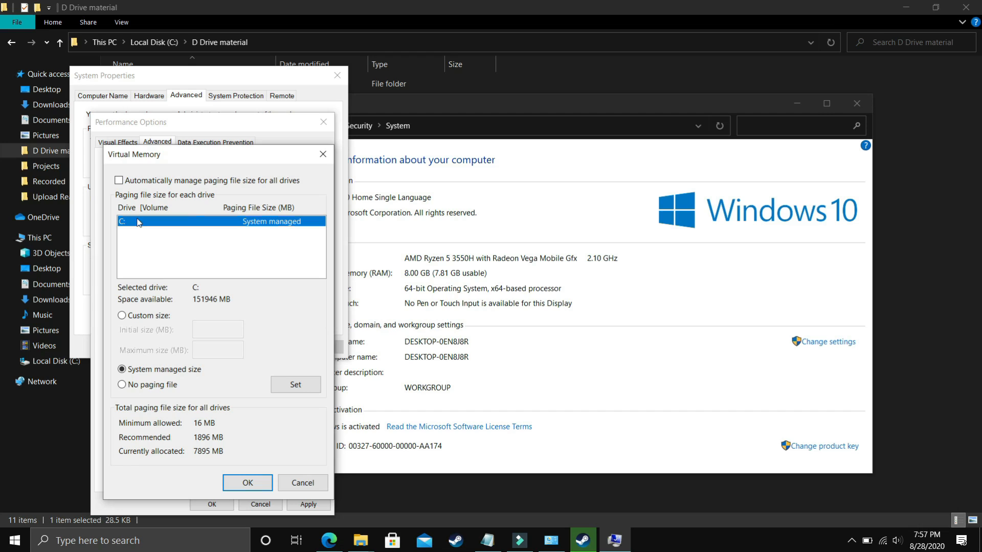
mouse_move(149, 243)
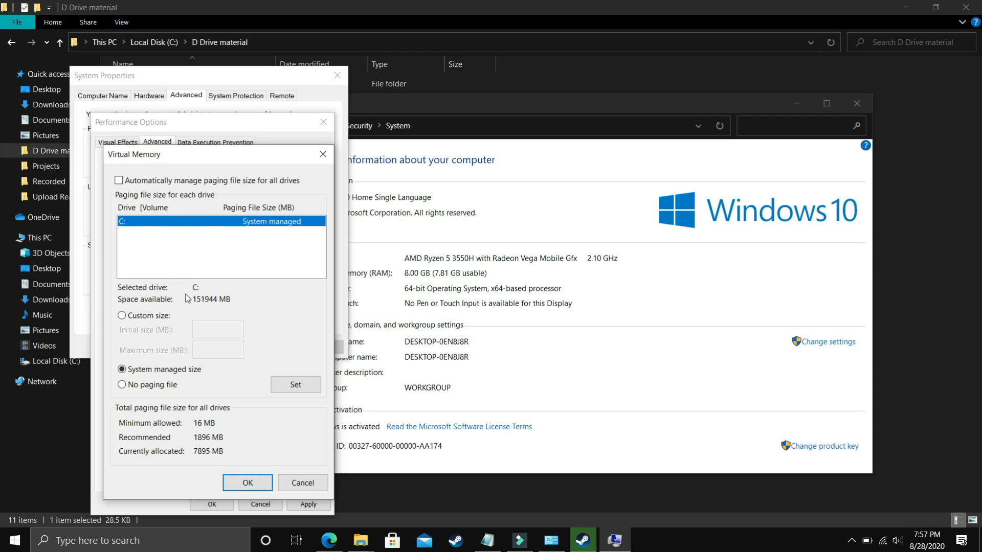
click(122, 315)
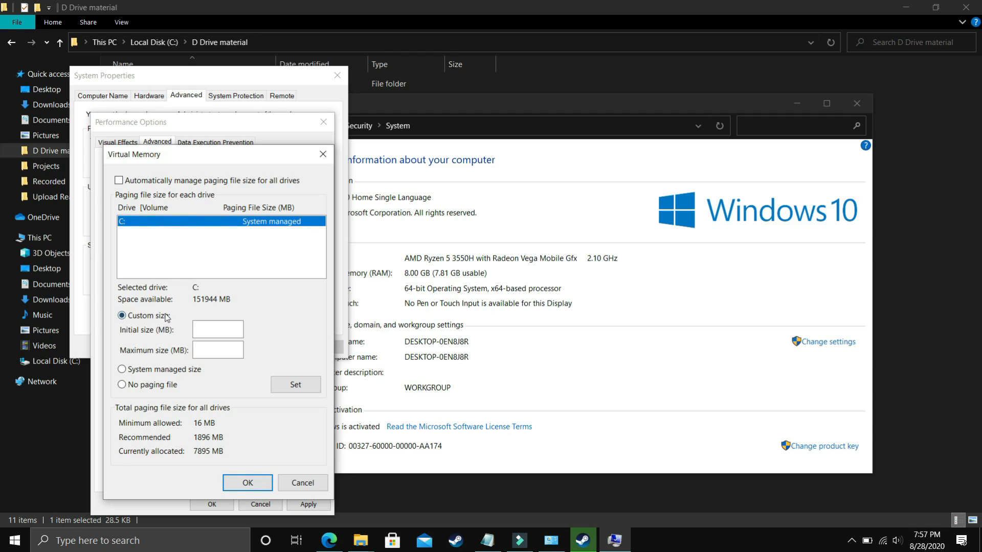
mouse_move(120, 343)
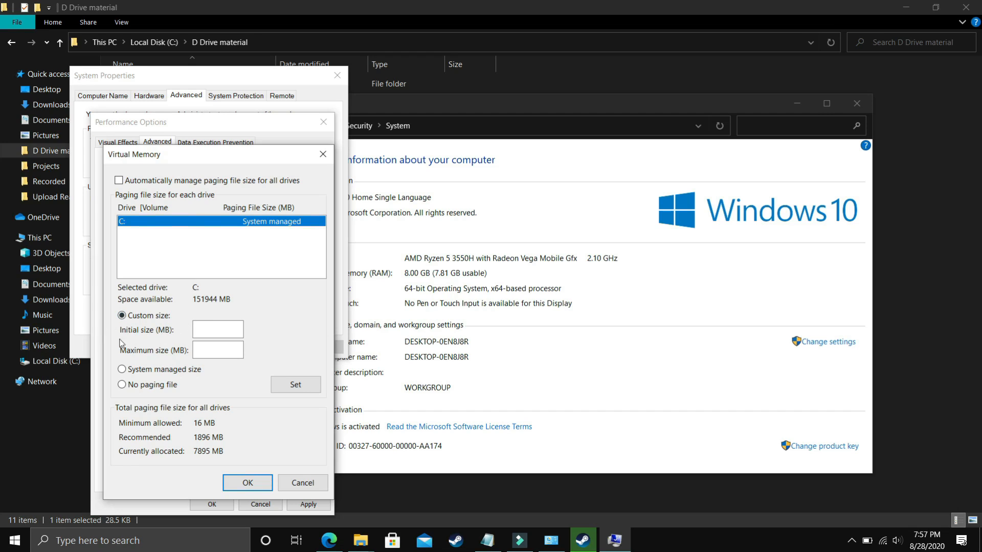
mouse_move(126, 340)
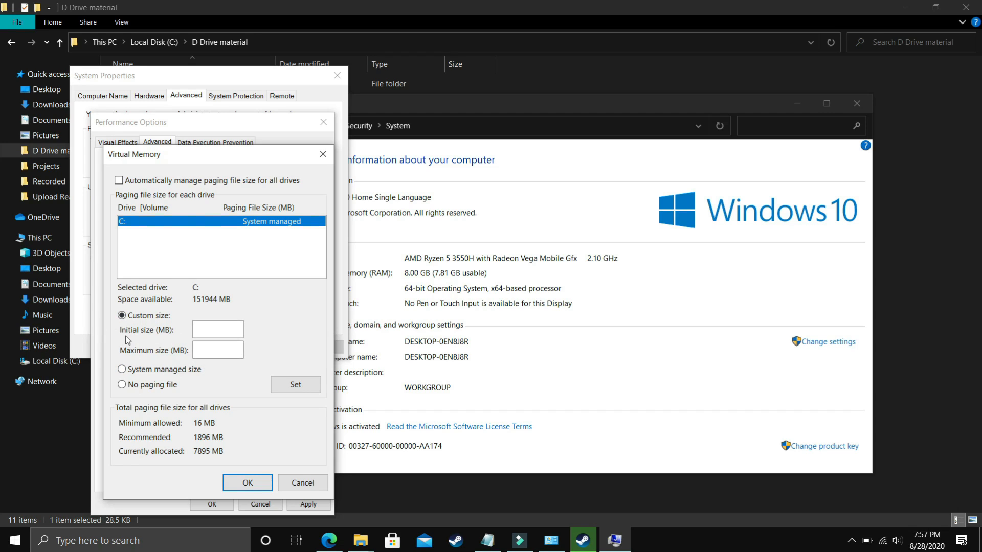
mouse_move(158, 438)
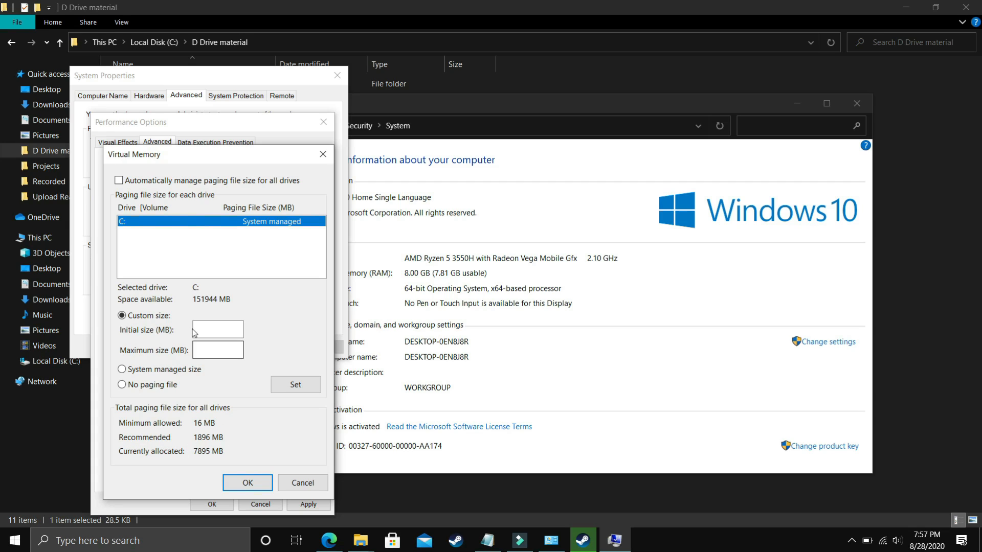
text(1)
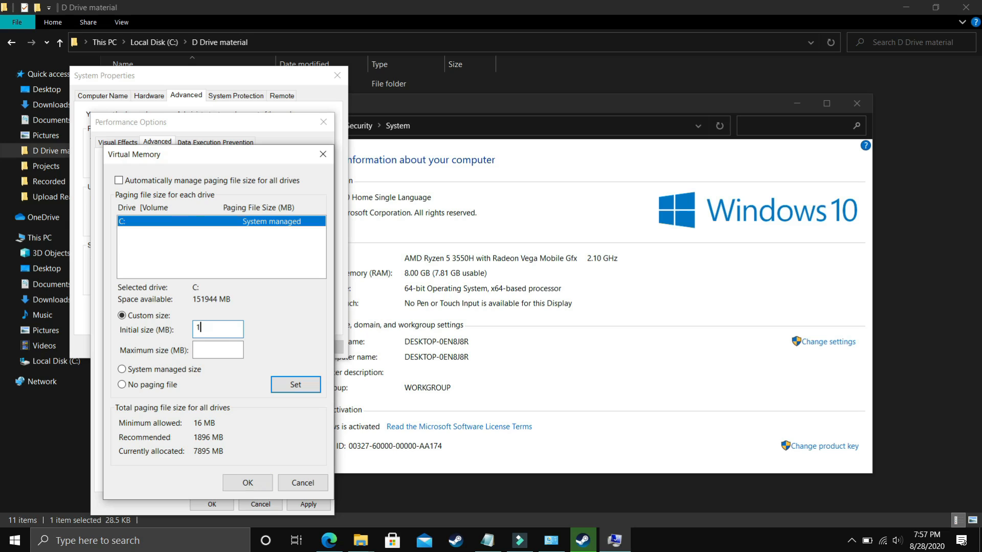
text(896)
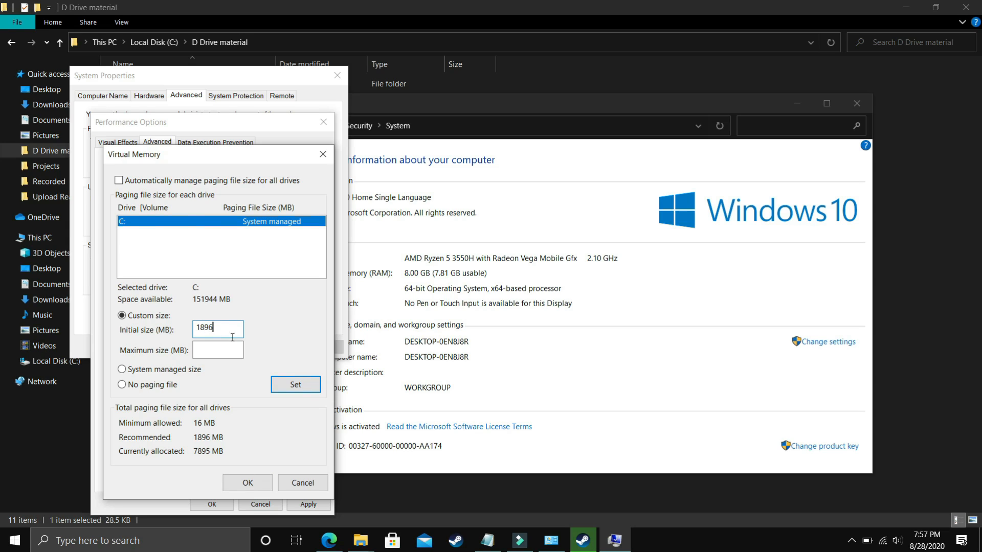
click(218, 349)
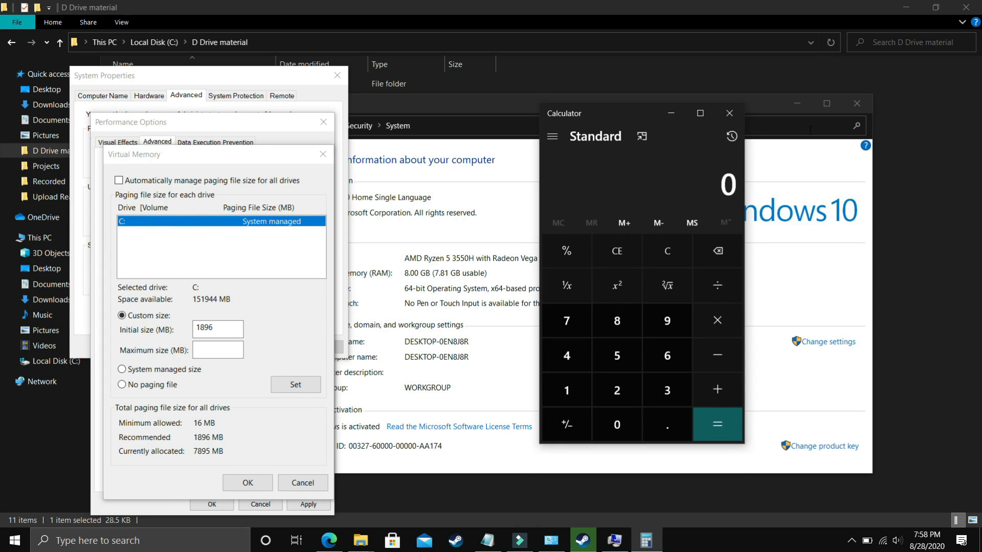
Multiply 8 by 1024 and enter 8192 MB as the maximum paging size.
click(617, 320)
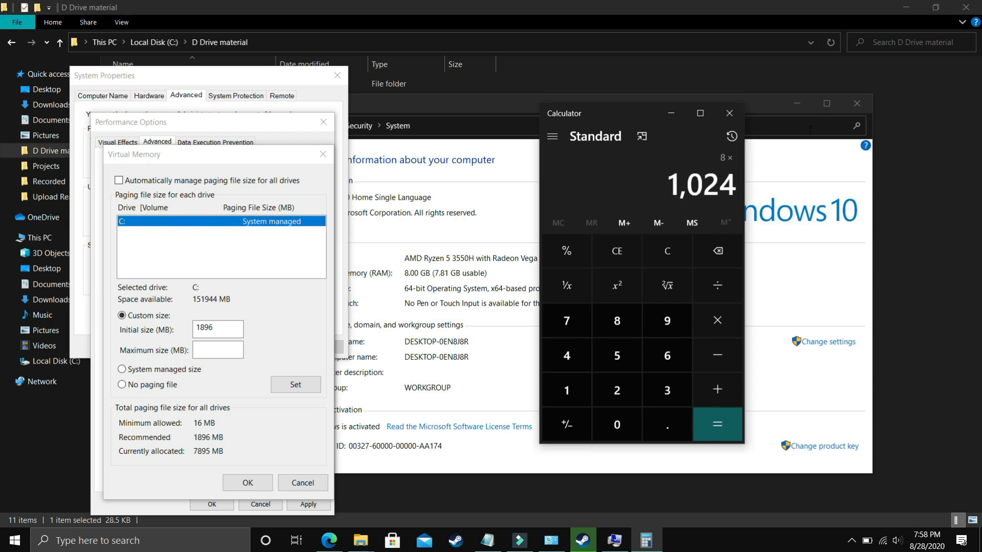
click(716, 424)
text(81)
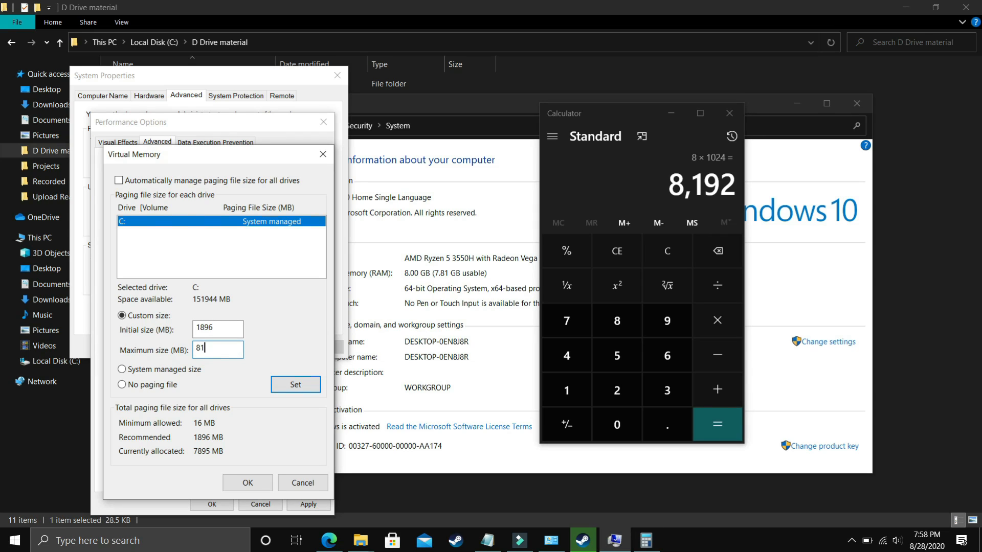
text(92)
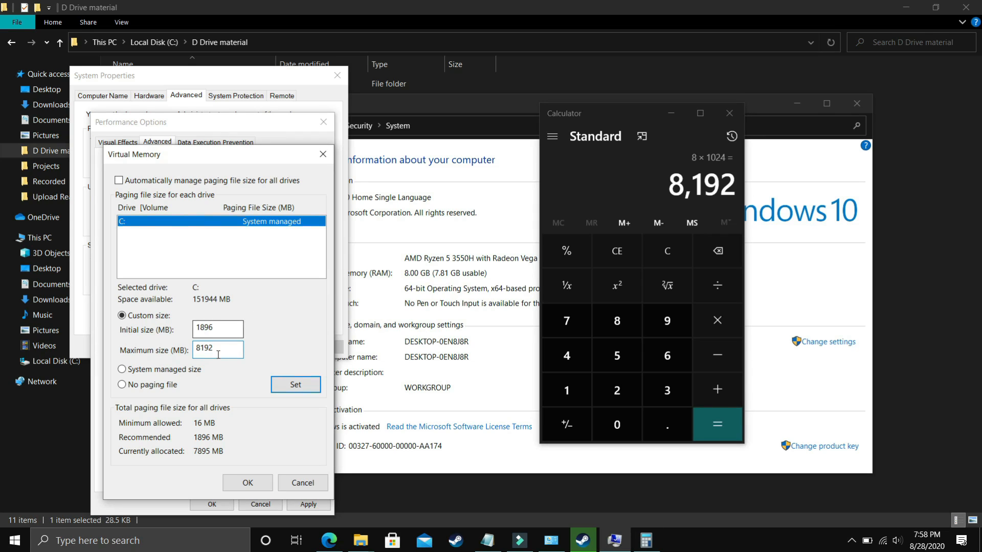
mouse_move(667, 251)
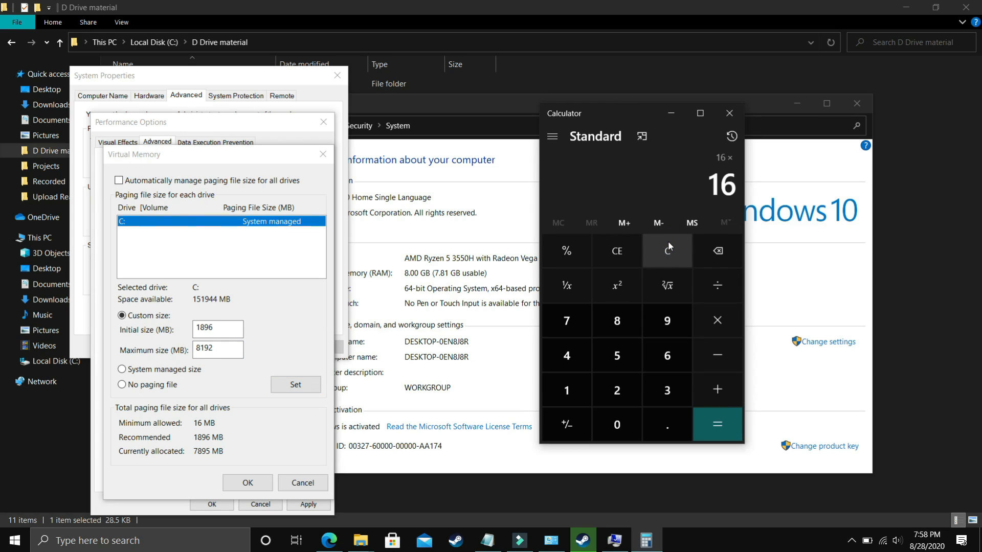
Convert 16, 32 and 12 GB to megabytes in Calculator.
click(667, 251)
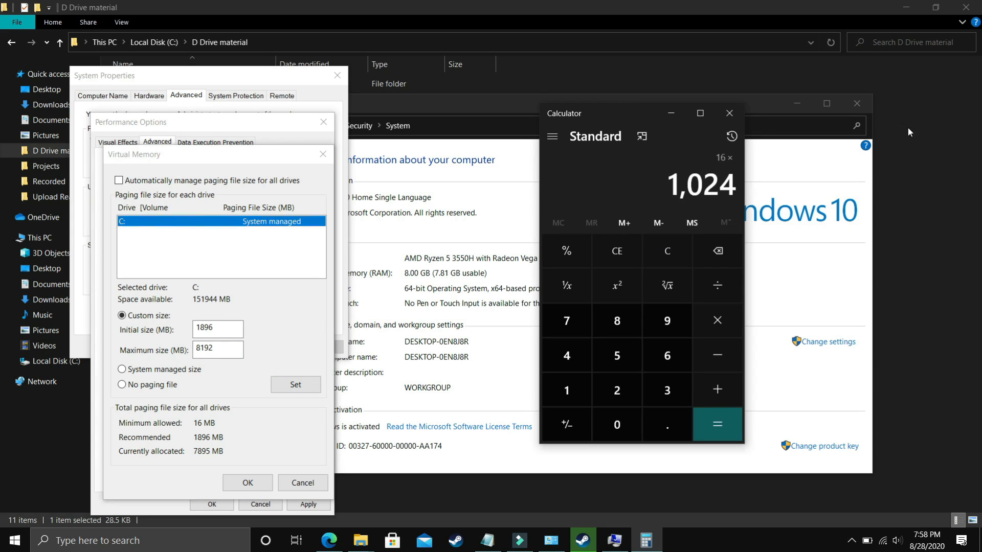
click(716, 424)
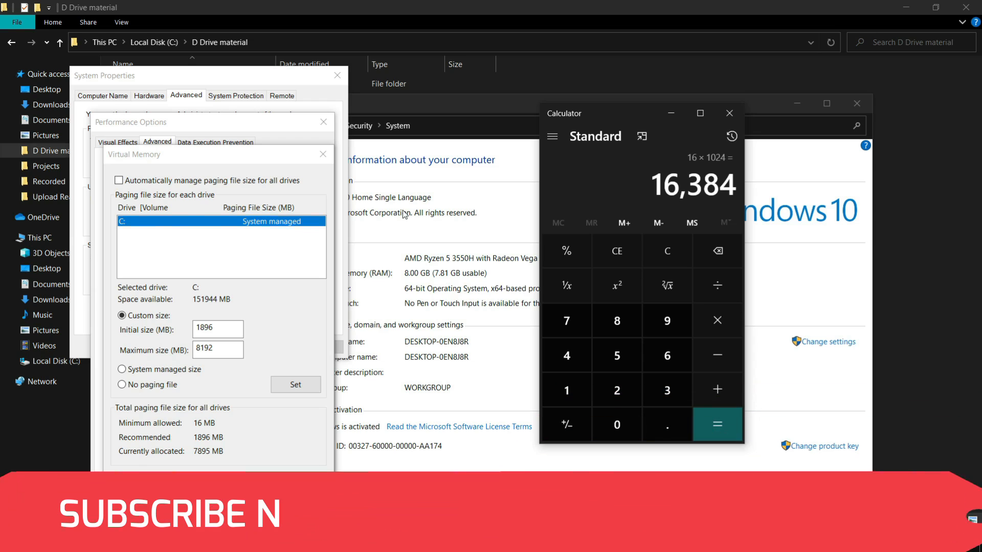
click(666, 251)
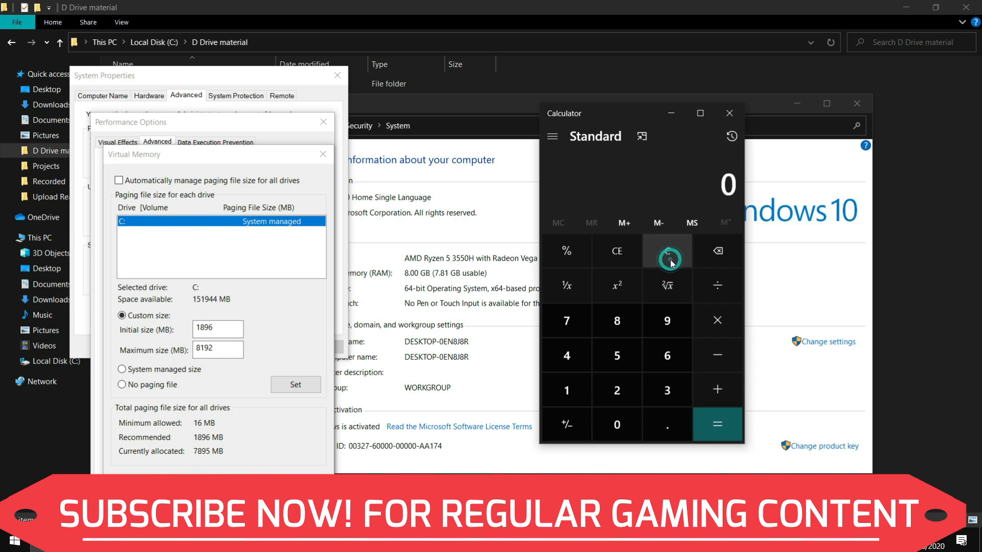
click(616, 391)
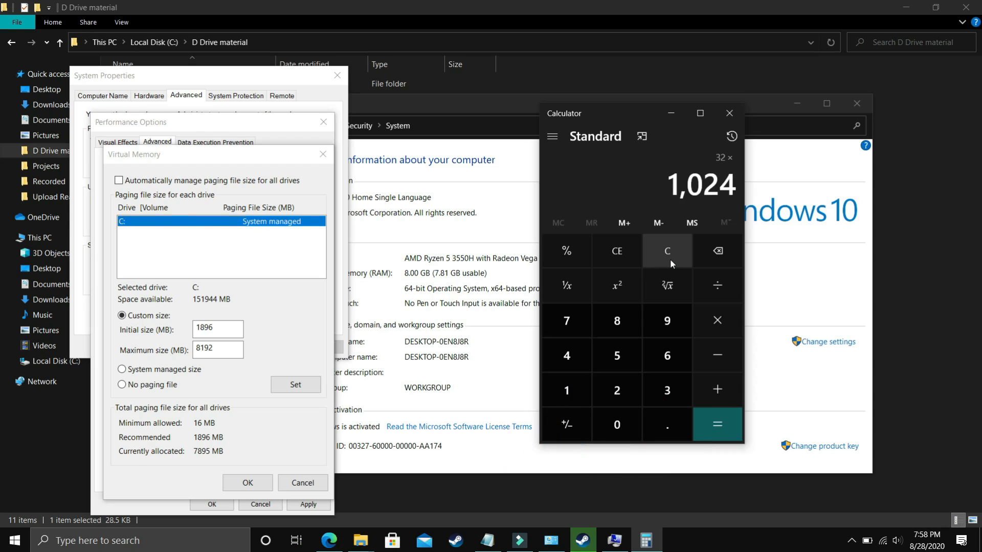
click(717, 425)
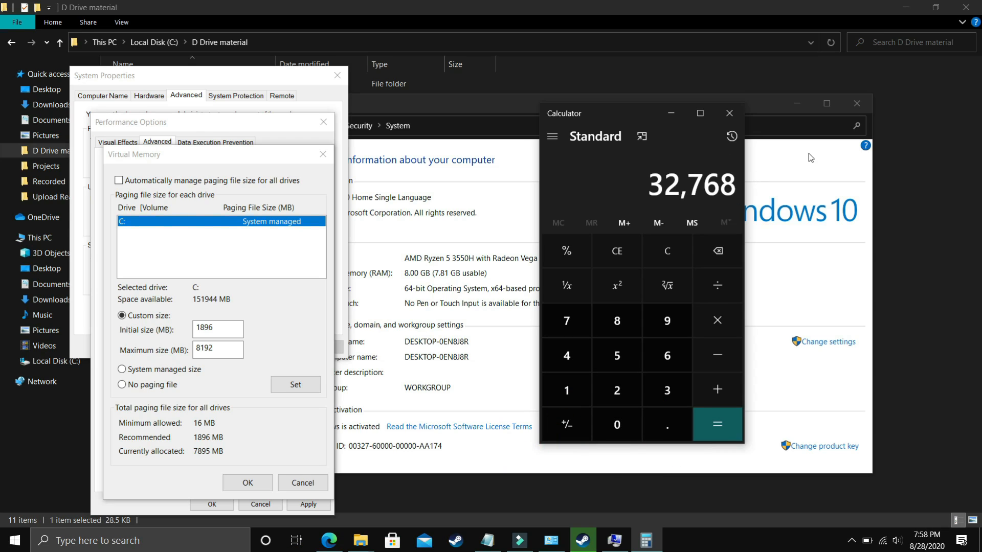
click(667, 251)
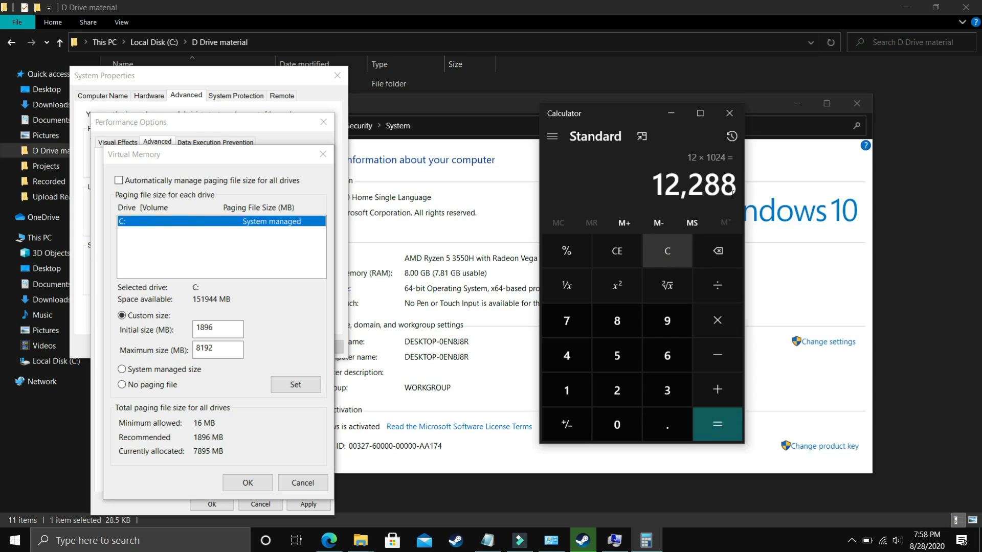
mouse_move(667, 250)
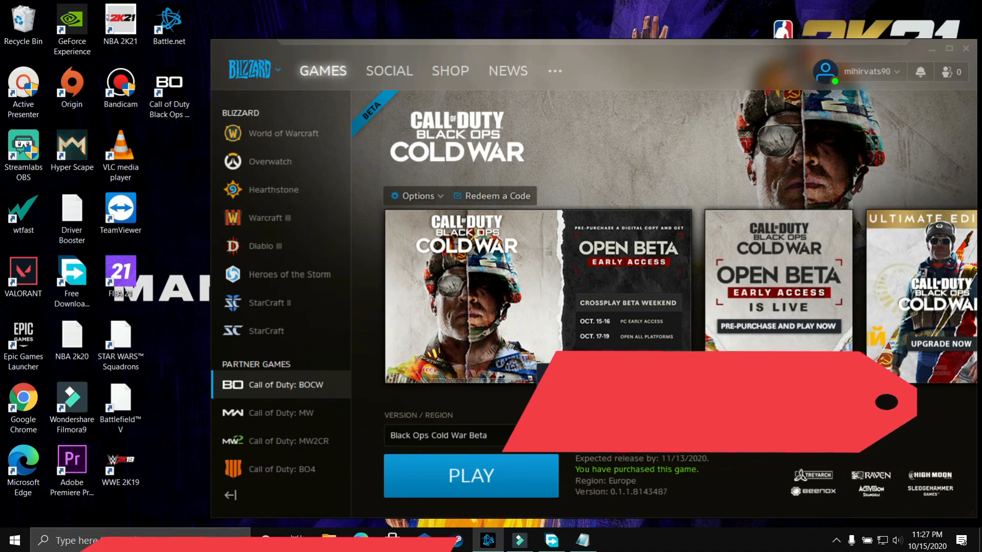
Switch the Black Ops Cold War Beta region to Asia, then pick another region.
click(546, 435)
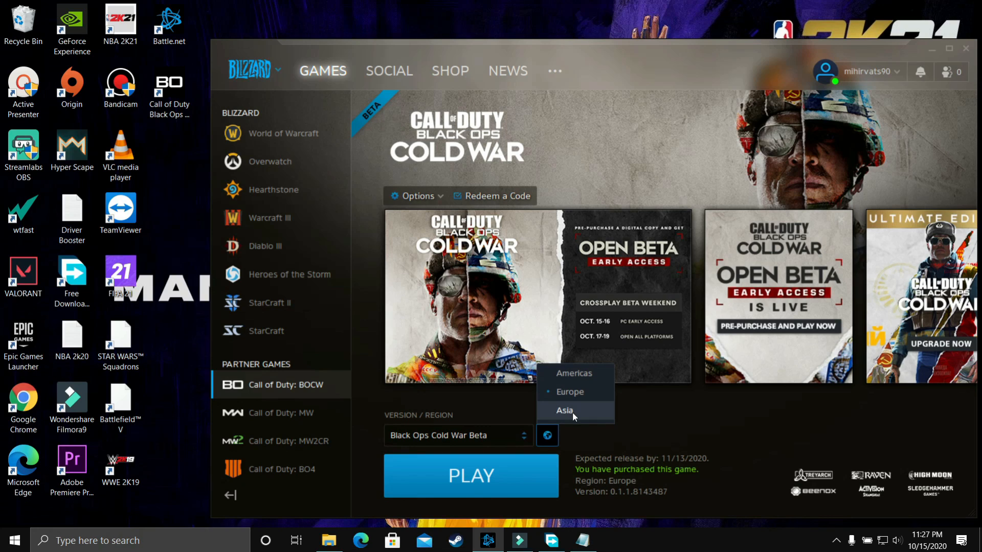
click(564, 410)
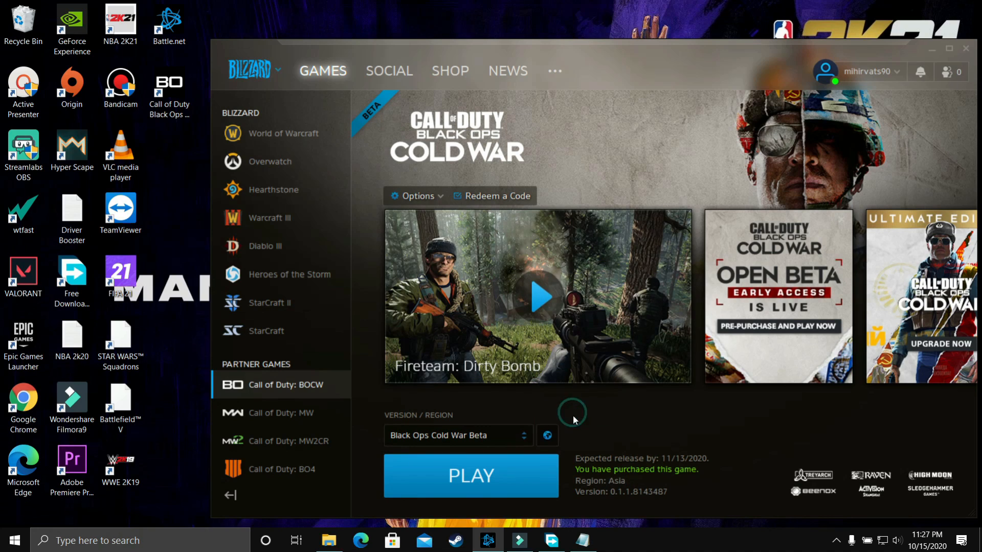
mouse_move(591, 450)
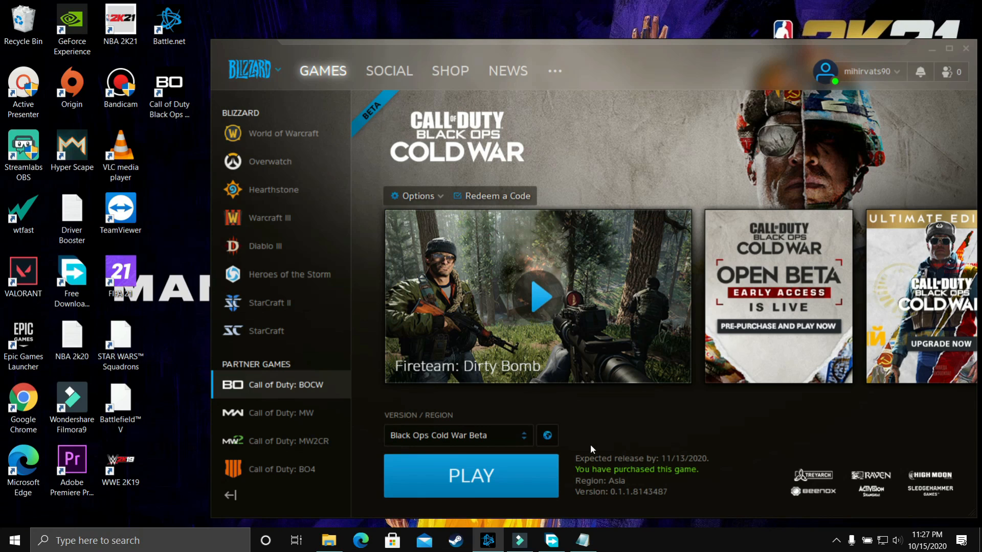
click(546, 436)
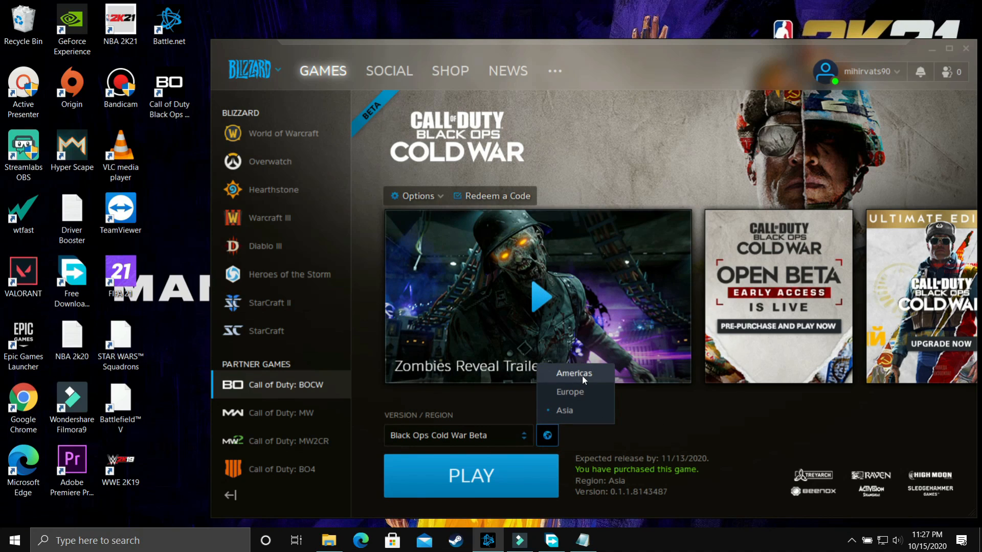
click(573, 374)
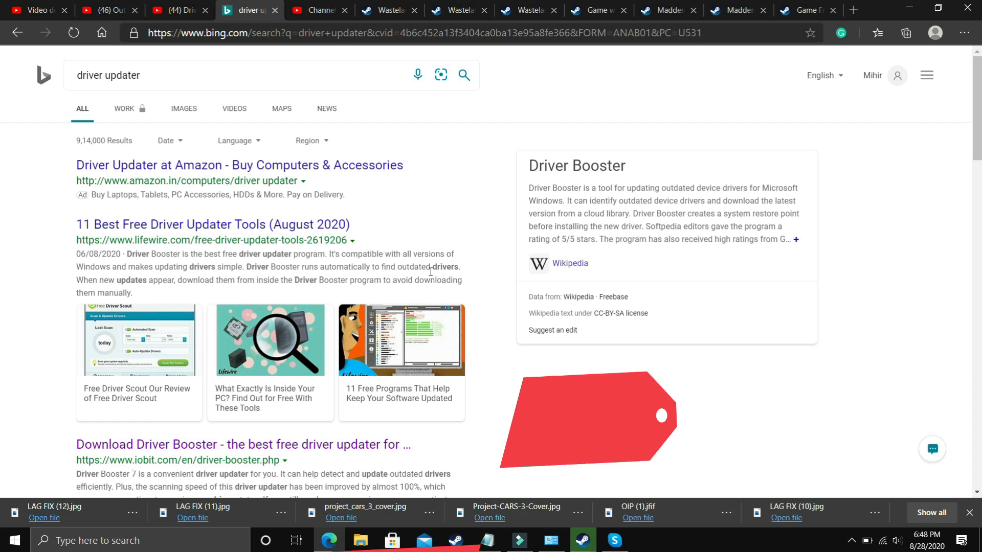
Open the Driver Booster 7 YouTube tutorial and expand it to show the Tools panel.
click(176, 11)
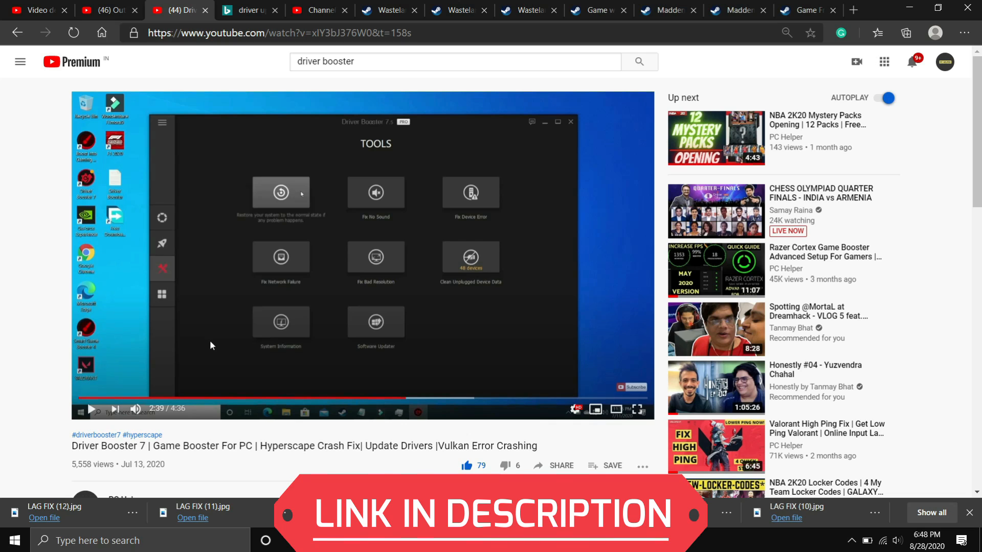
mouse_move(400, 137)
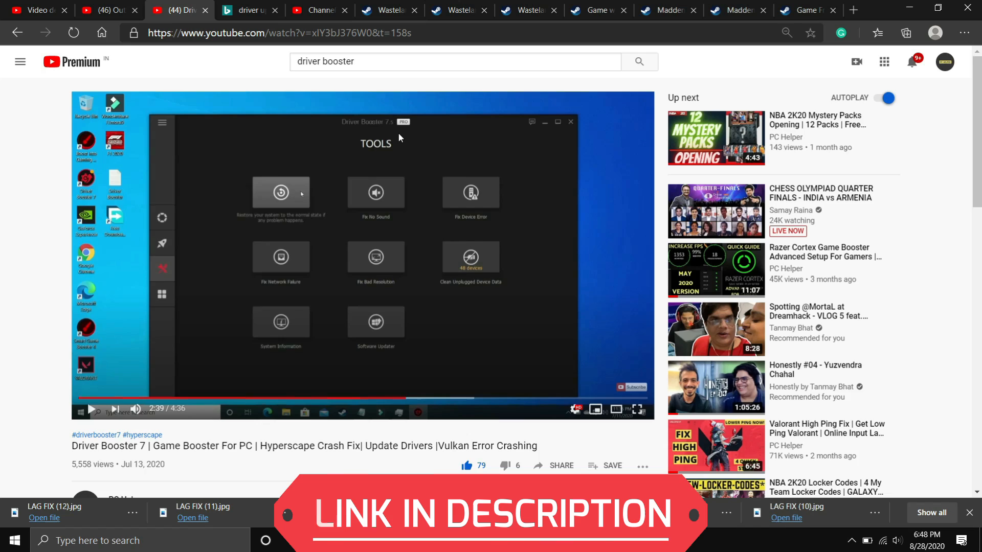
click(636, 410)
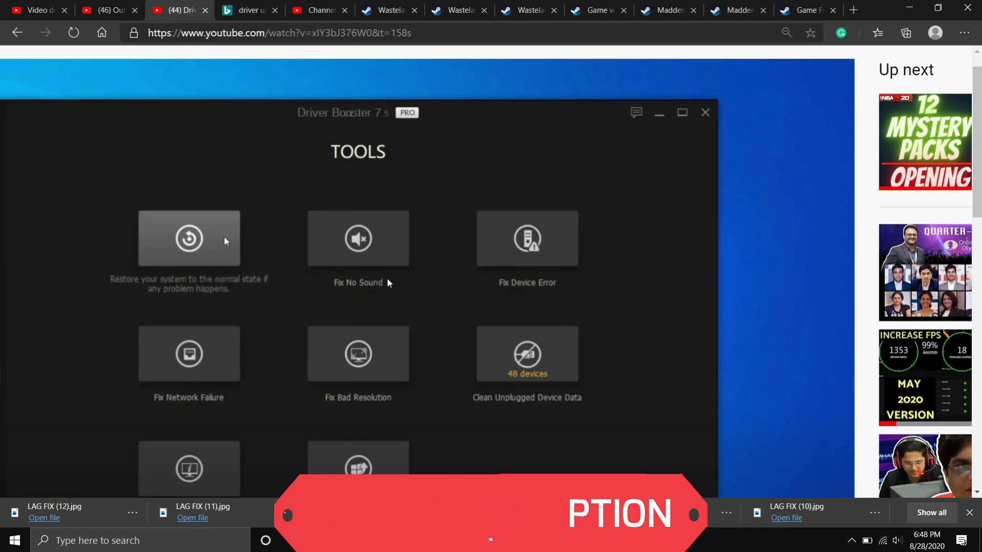